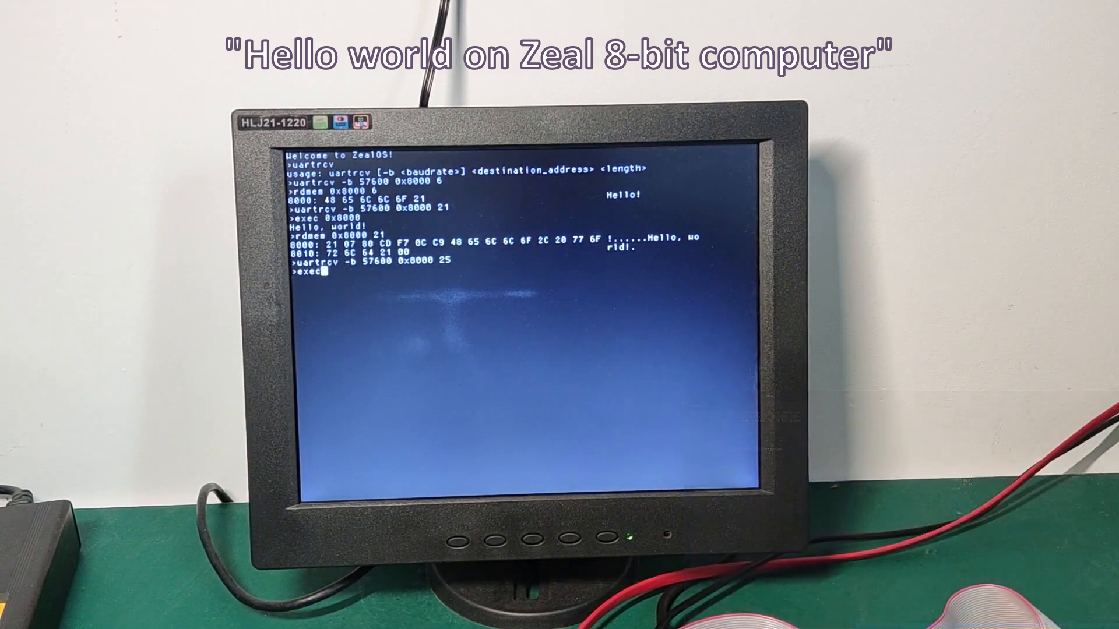
# - Enter exec 0x8000 at the ZealOS prompt to run the uploaded Hello World program
pyautogui.write('0x8000')
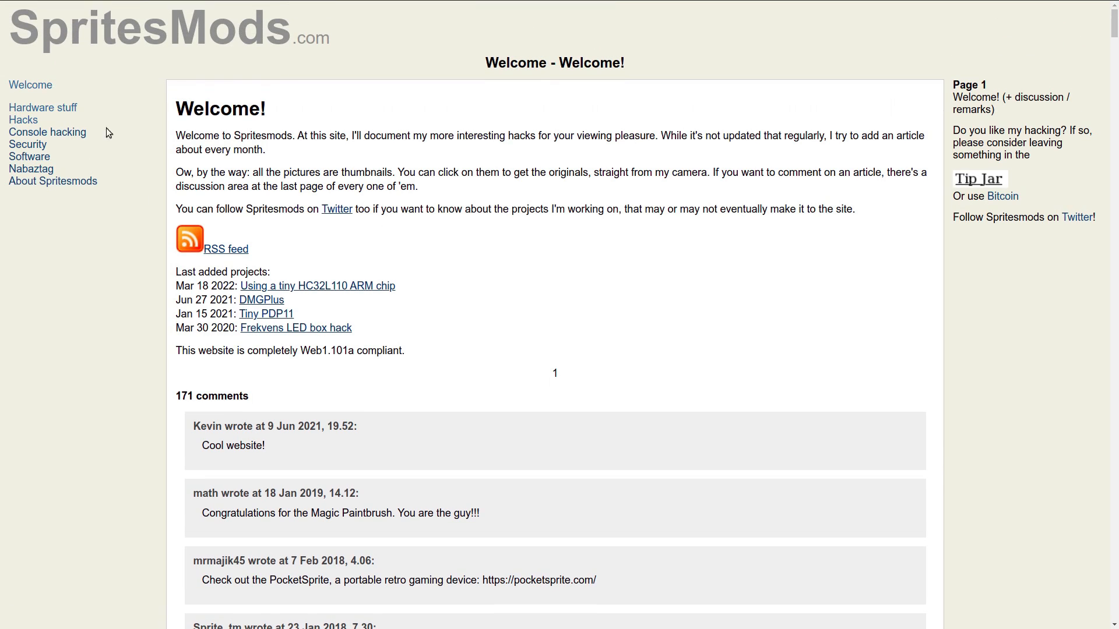
# - Browse Hardware stuff to CP/M on an AVR, then the LCD-to-Linux-device article
pyautogui.click(42, 107)
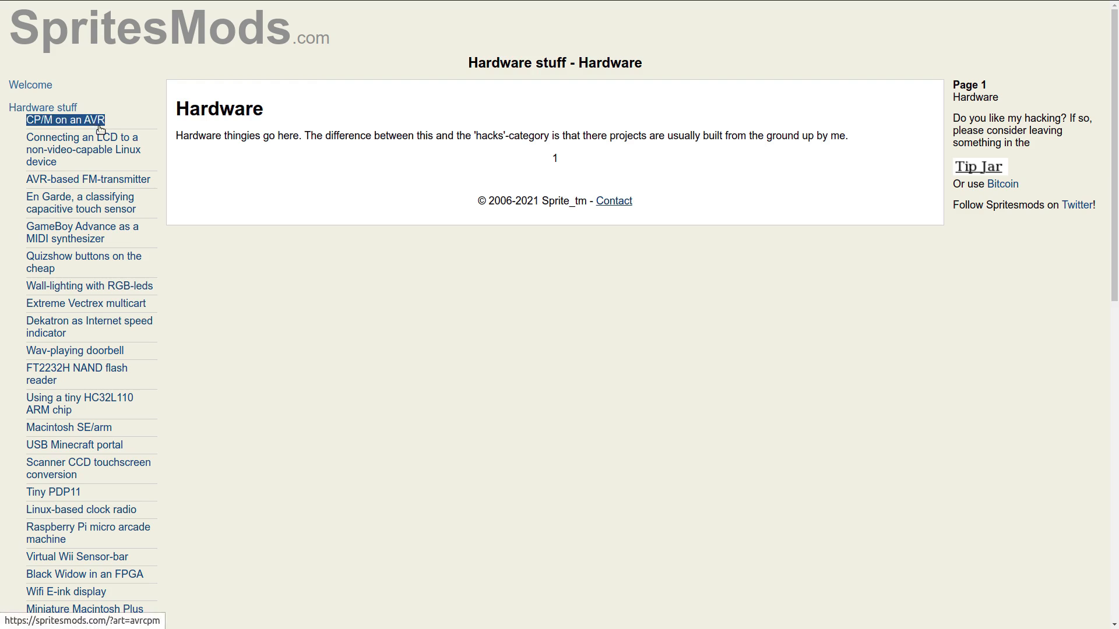
pyautogui.click(66, 120)
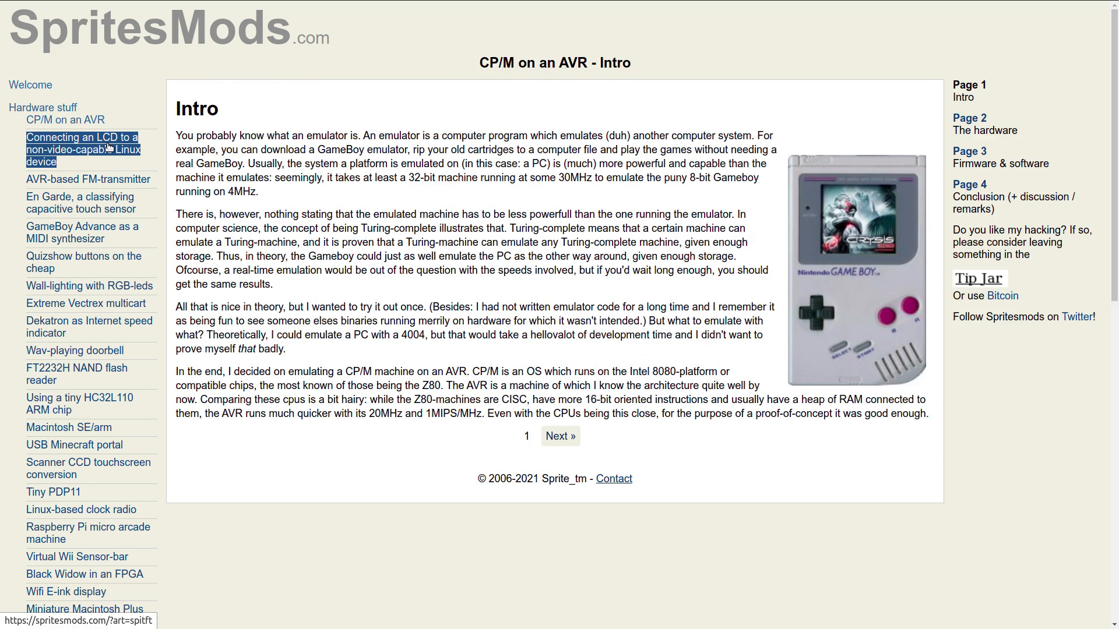
pyautogui.click(82, 149)
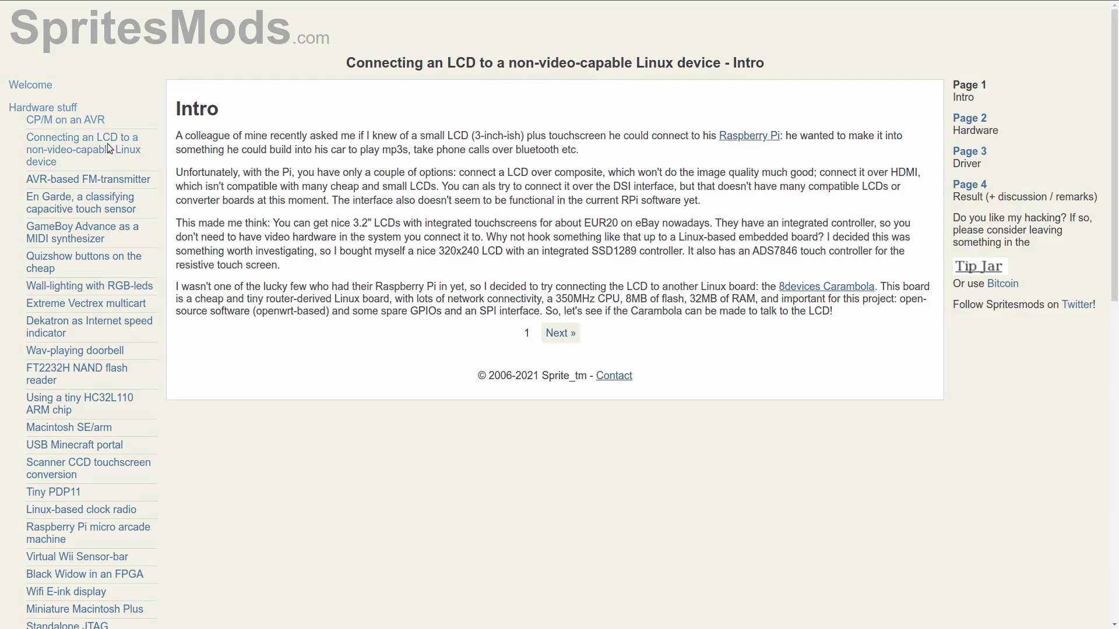